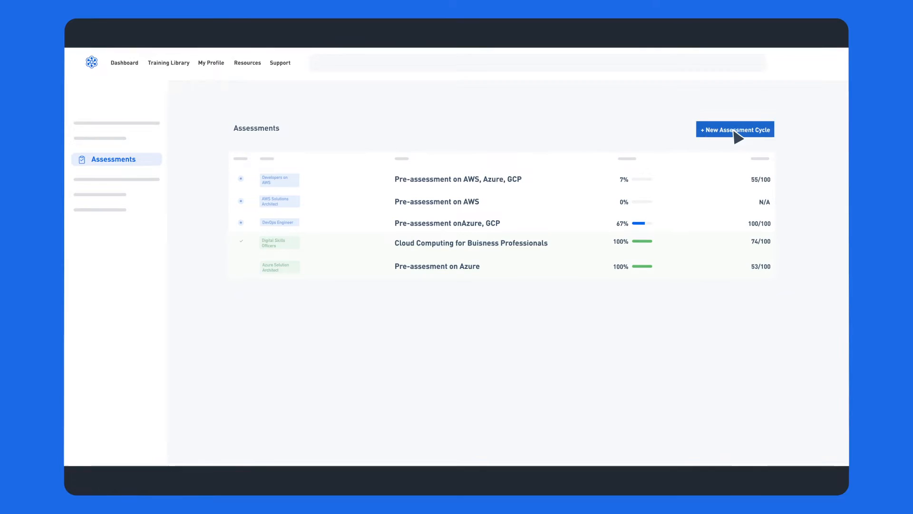
# - Start a new assessment cycle and add evaluations to it
pyautogui.click(734, 130)
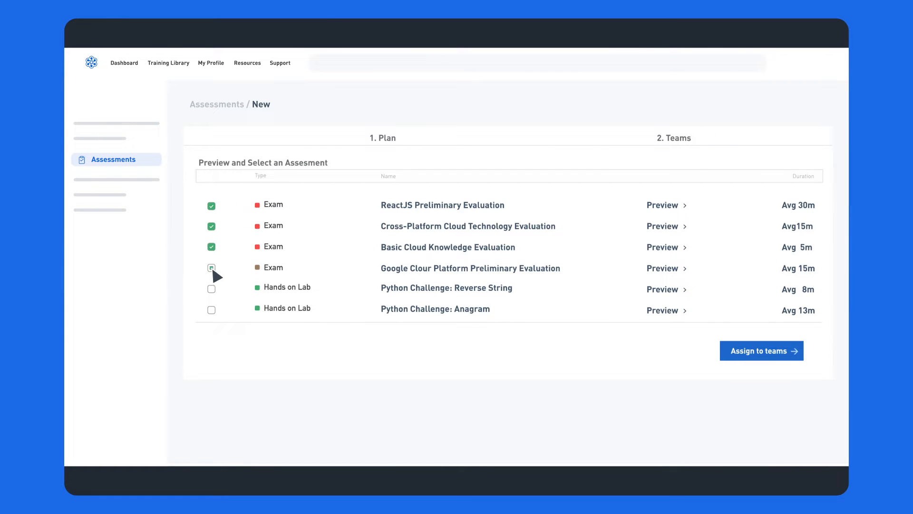
pyautogui.click(760, 350)
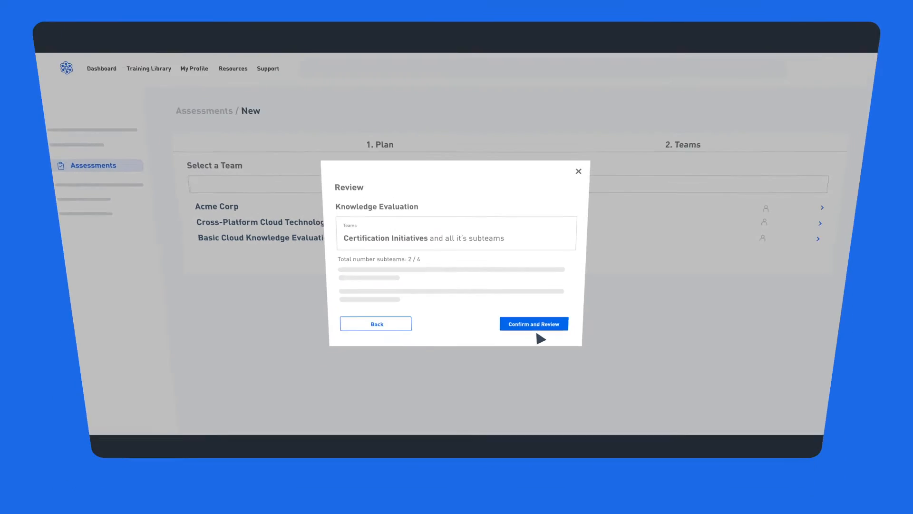
# - Confirm the team assignment, then select the Kubernetes Kustomize hands-on lab in Content Engine
pyautogui.click(533, 324)
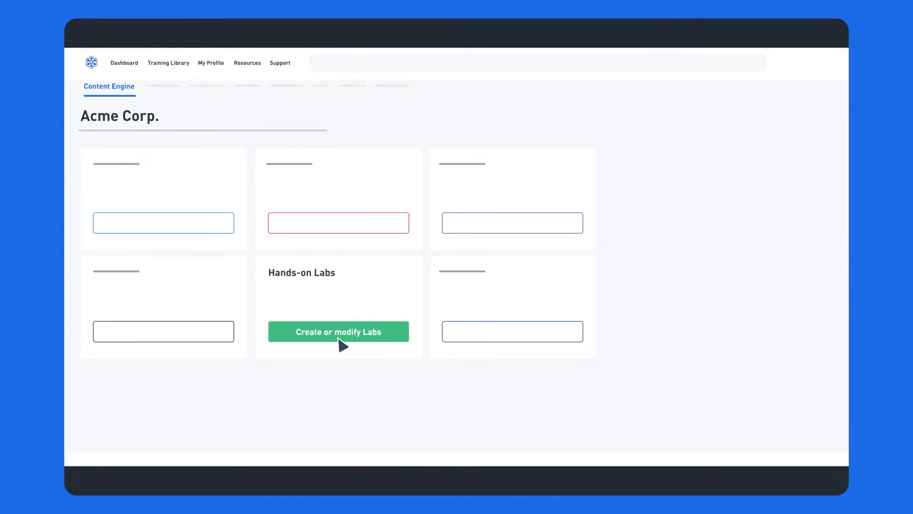
pyautogui.click(338, 332)
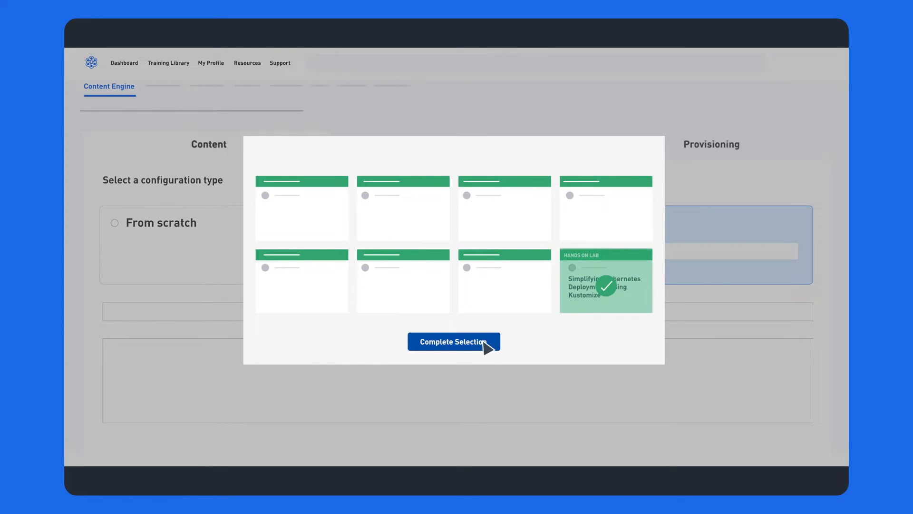
pyautogui.click(453, 342)
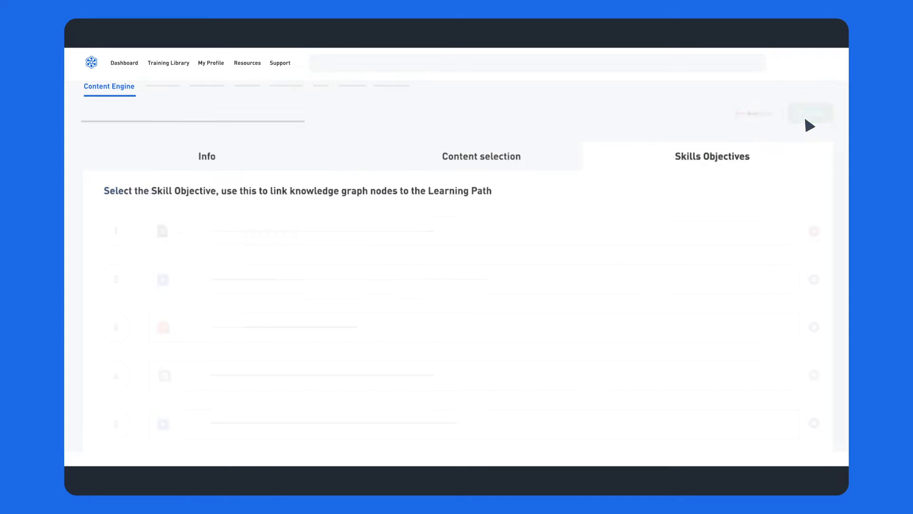